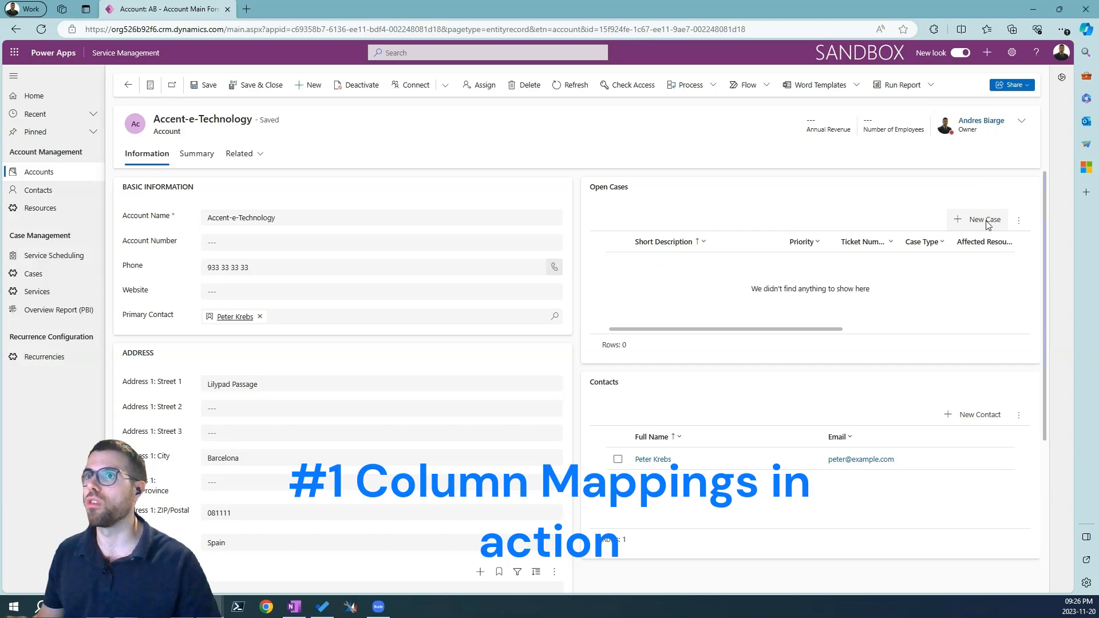
Start a new case from the Accent-e-Technology account's Open Cases subgrid.
click(982, 219)
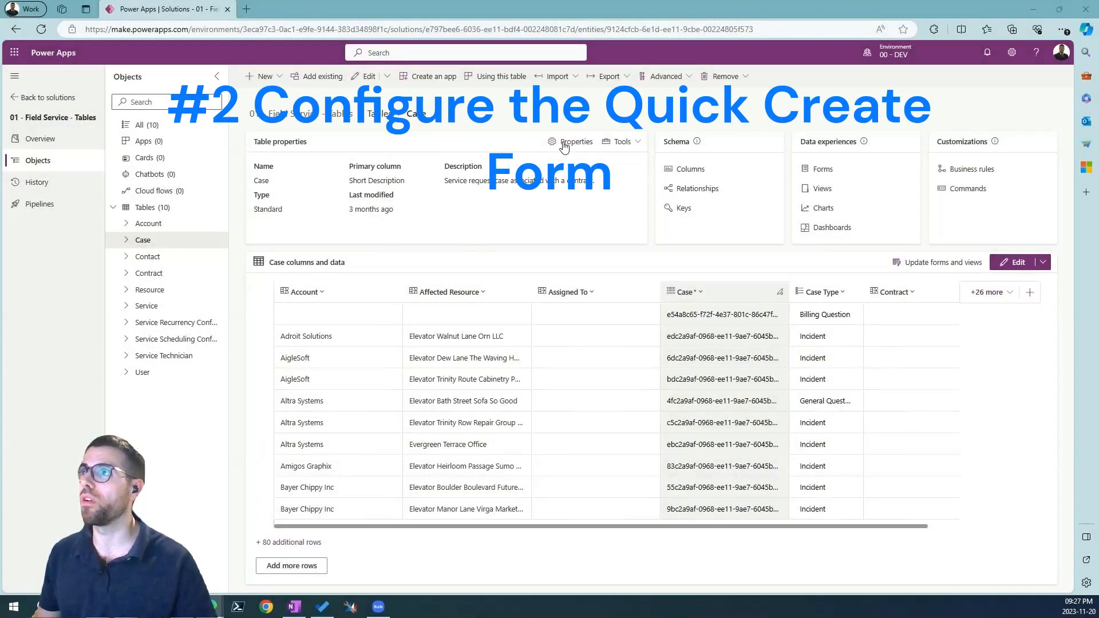
mouse_move(413, 130)
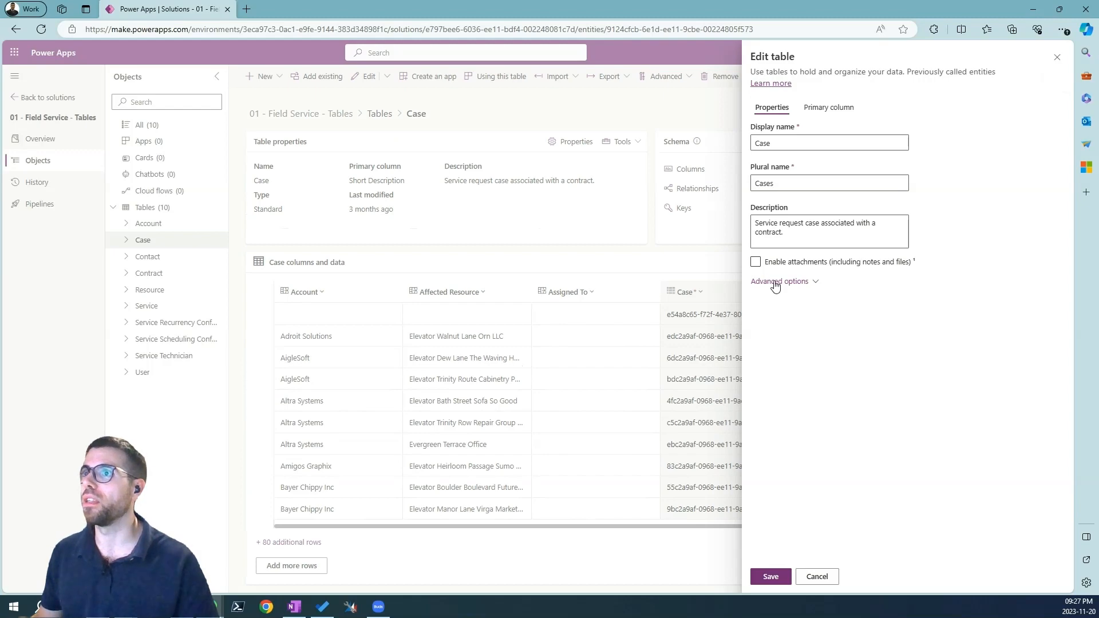
click(780, 281)
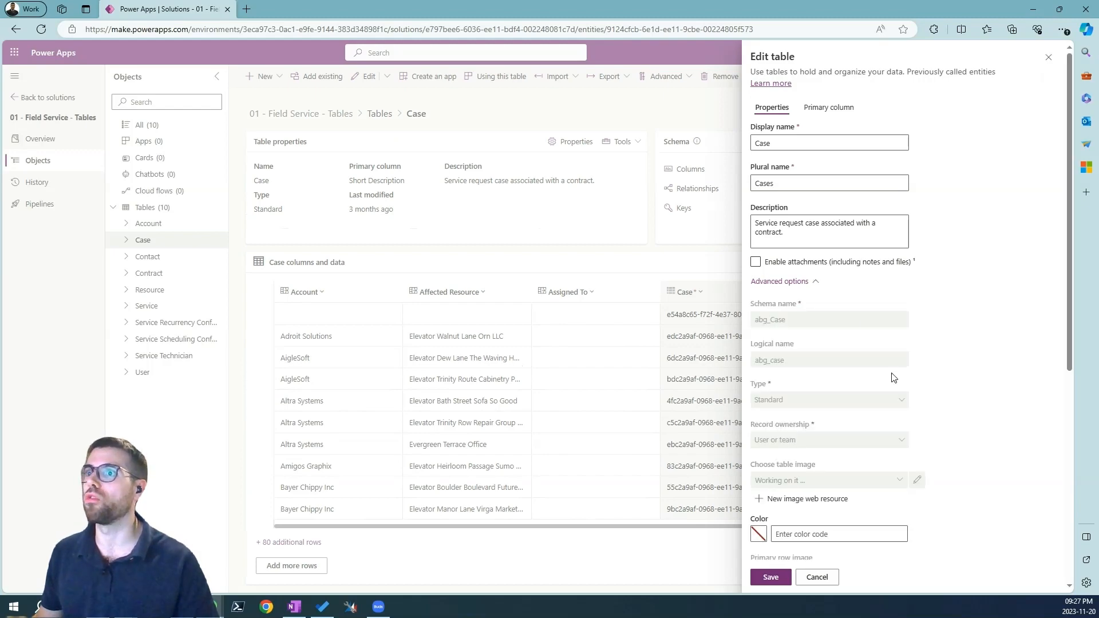
scroll(down, 3)
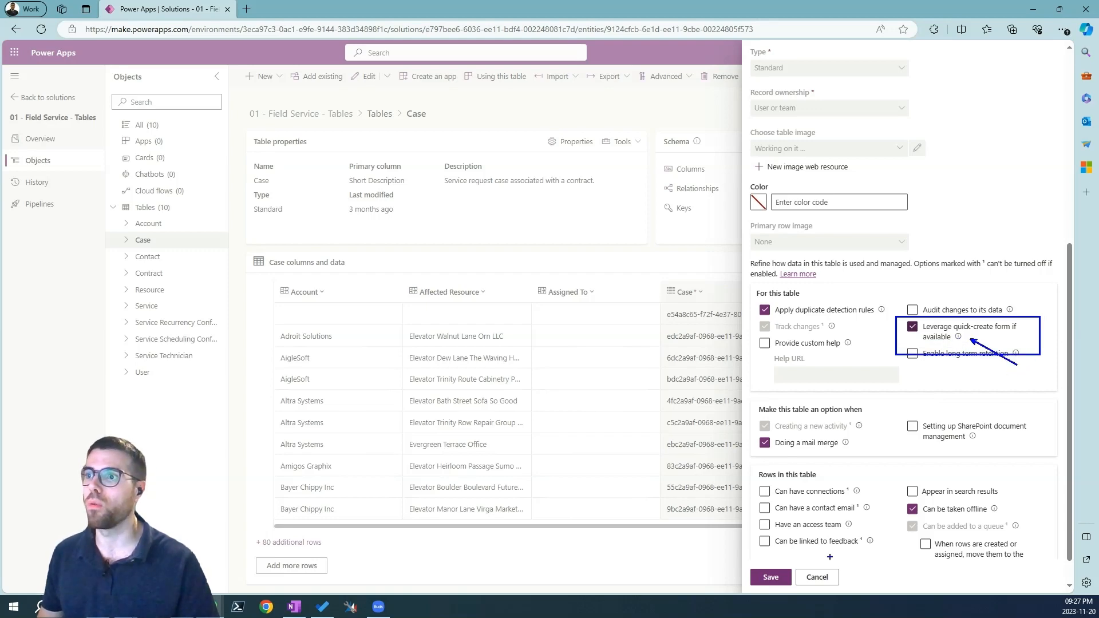
click(816, 577)
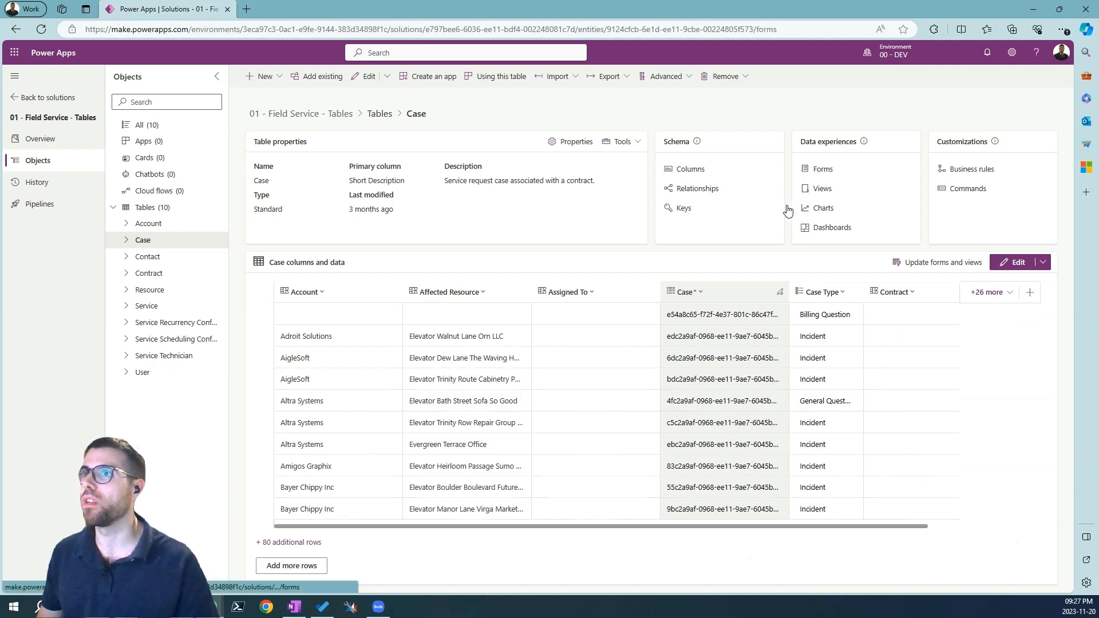
Review the Case quick create form in the designer, then open the Service Management app designer.
click(820, 168)
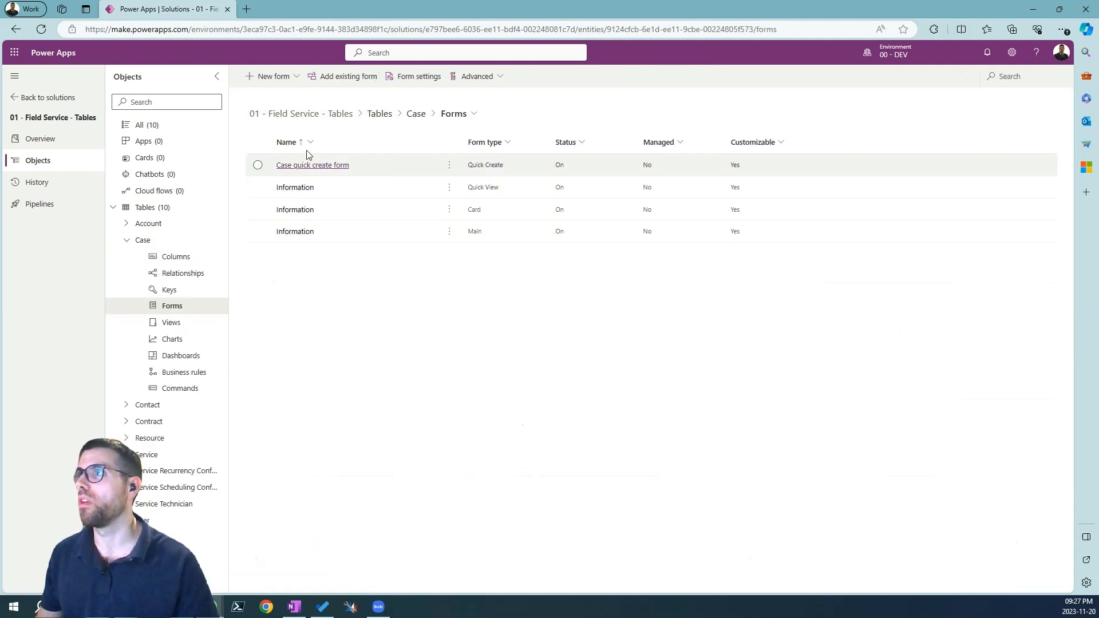
click(312, 165)
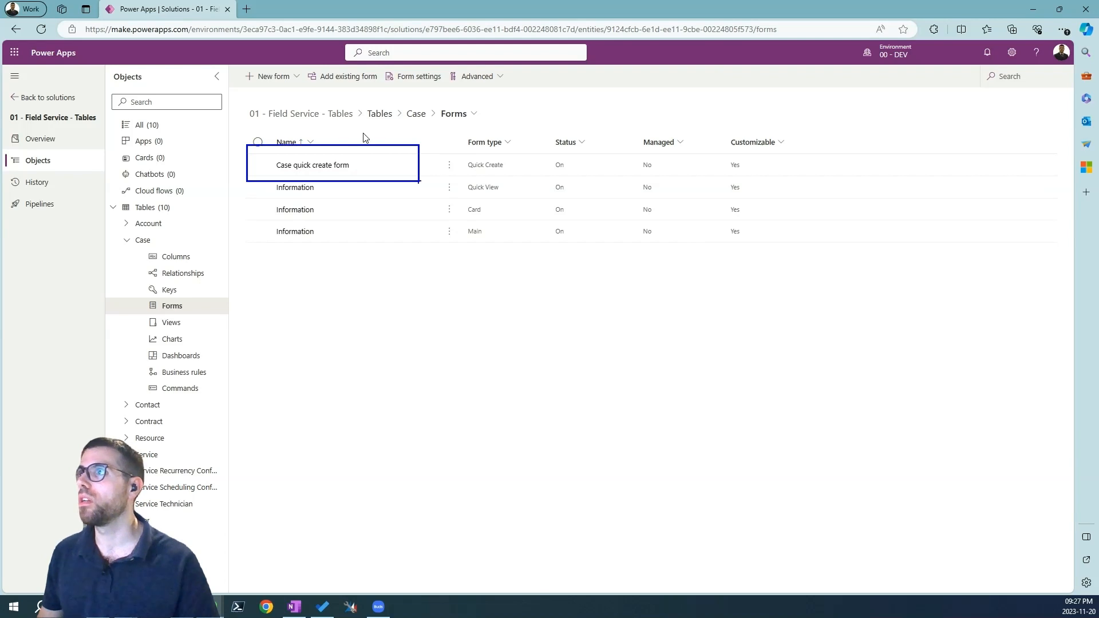
click(272, 75)
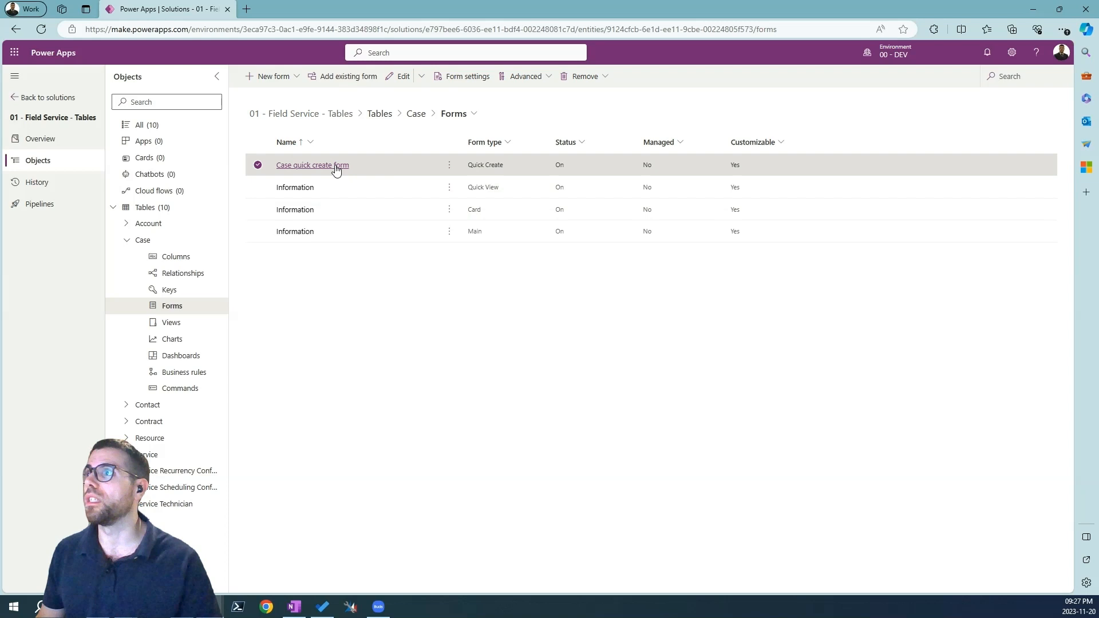
click(312, 165)
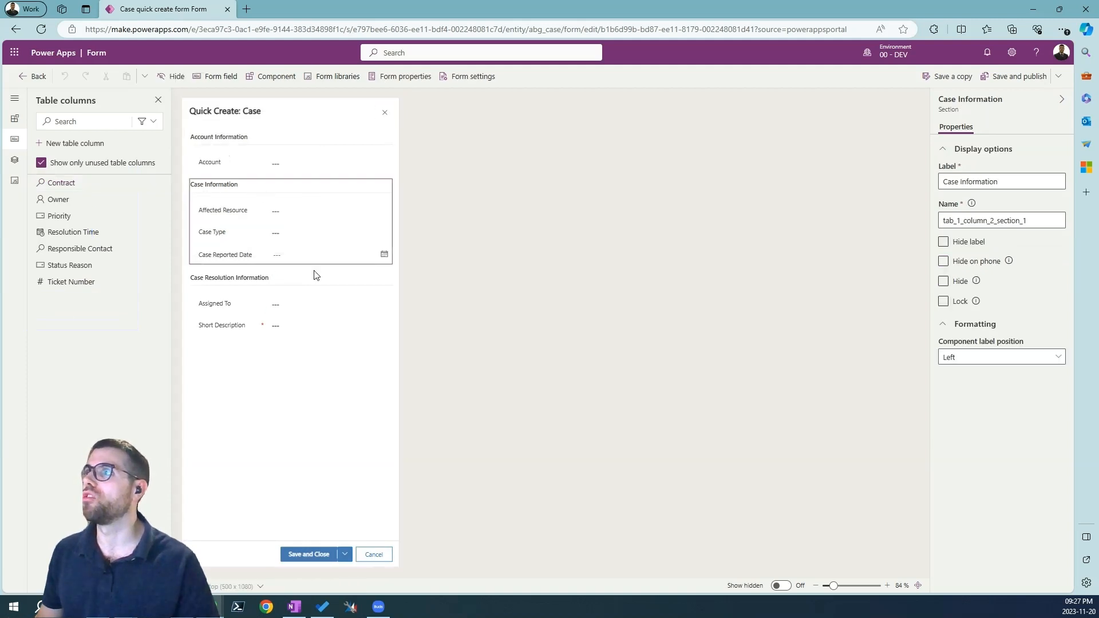
click(228, 277)
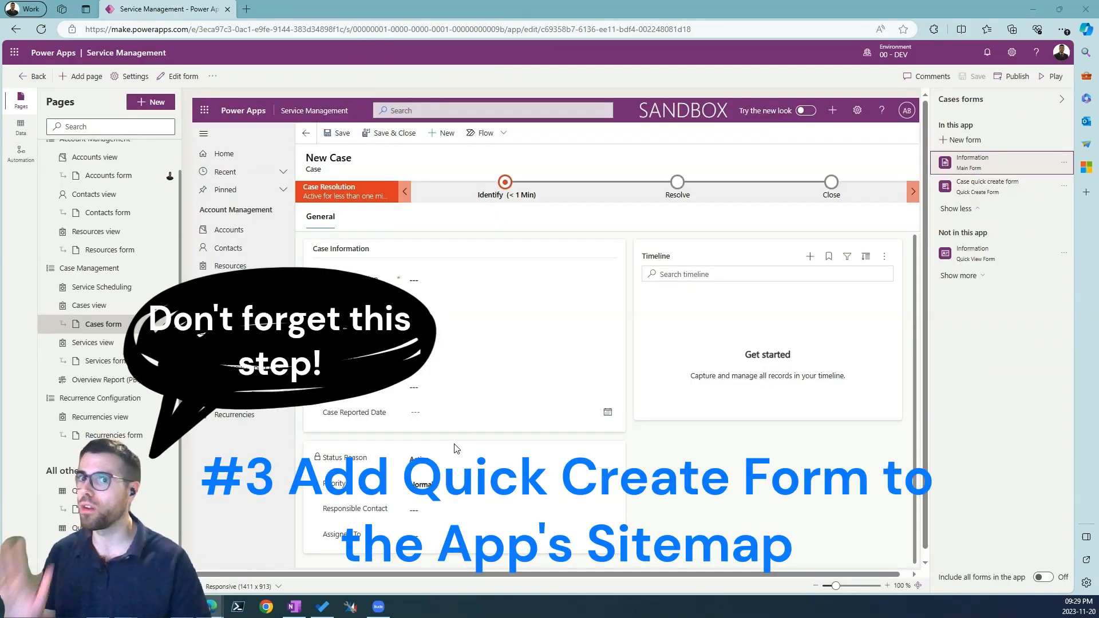
Confirm Case quick create form is listed among the app's Cases forms and publish.
click(107, 175)
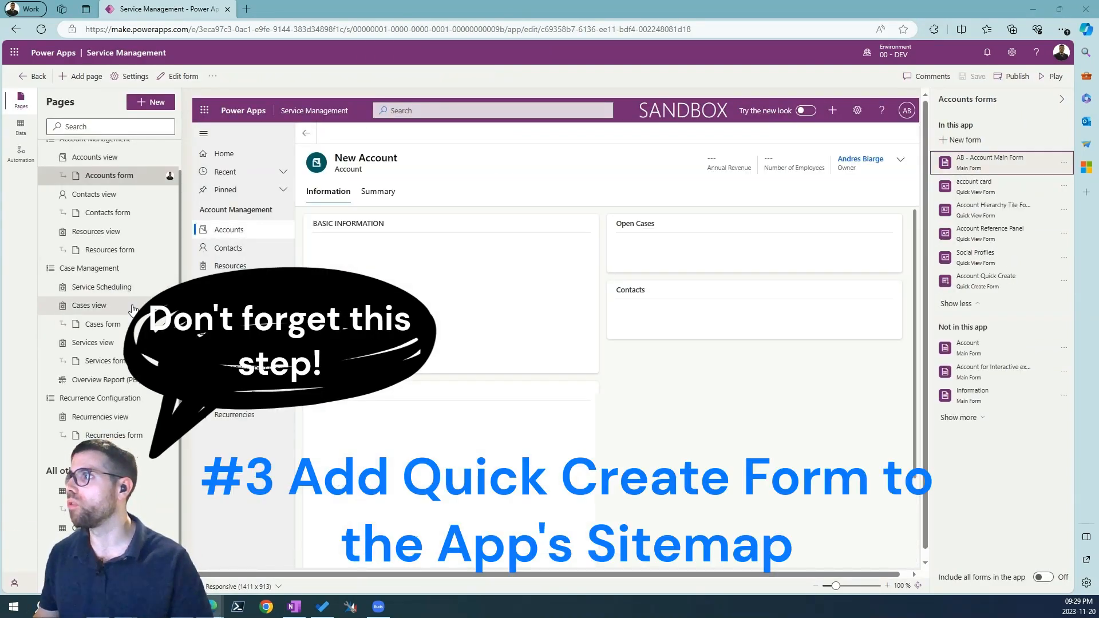
click(102, 324)
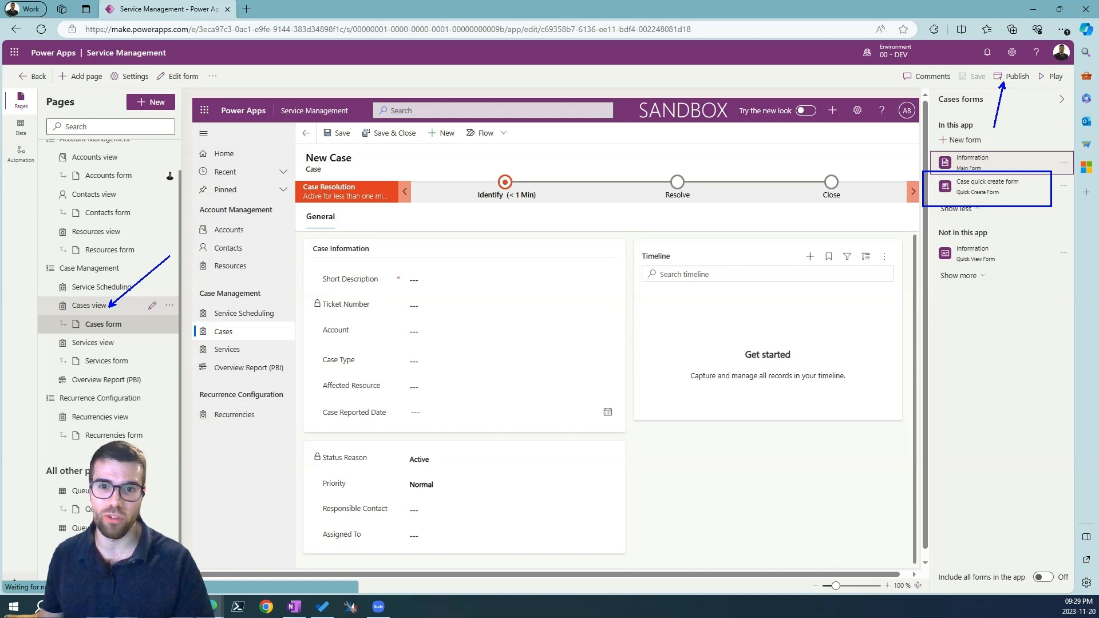
click(510, 330)
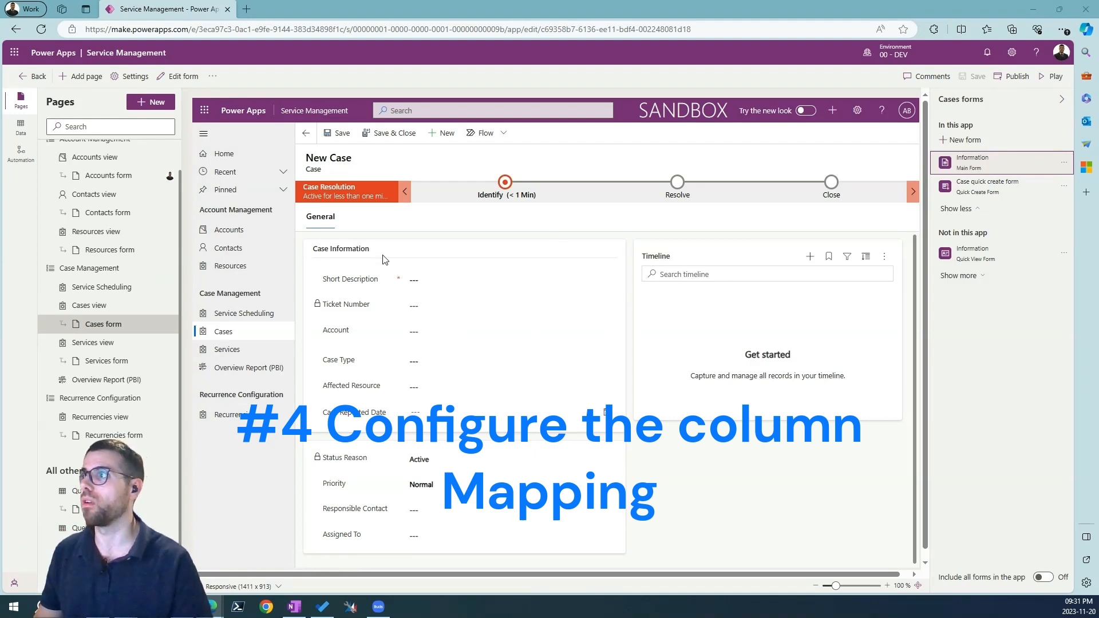
Open the solutions list from classic Advanced Settings to reach 01 - Field Service - Tables.
click(1011, 52)
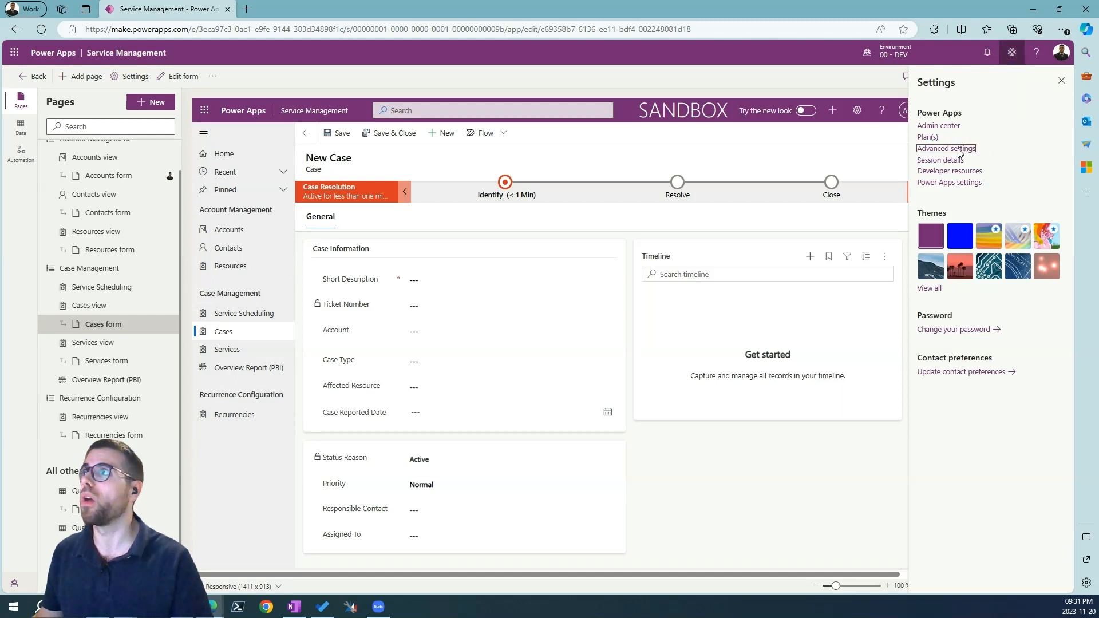
click(946, 149)
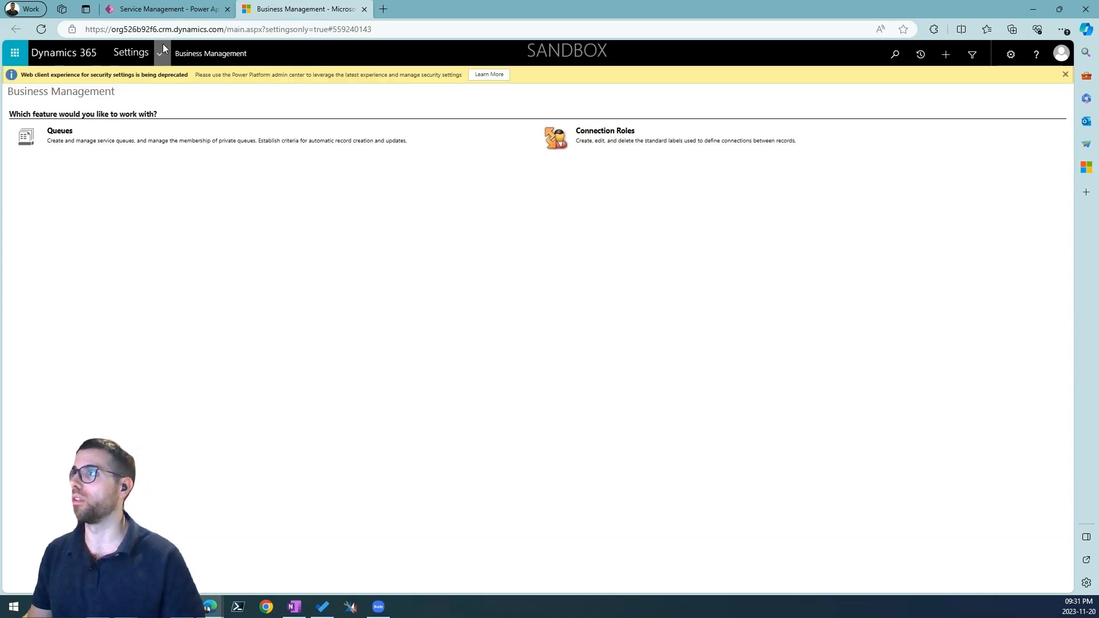
click(159, 53)
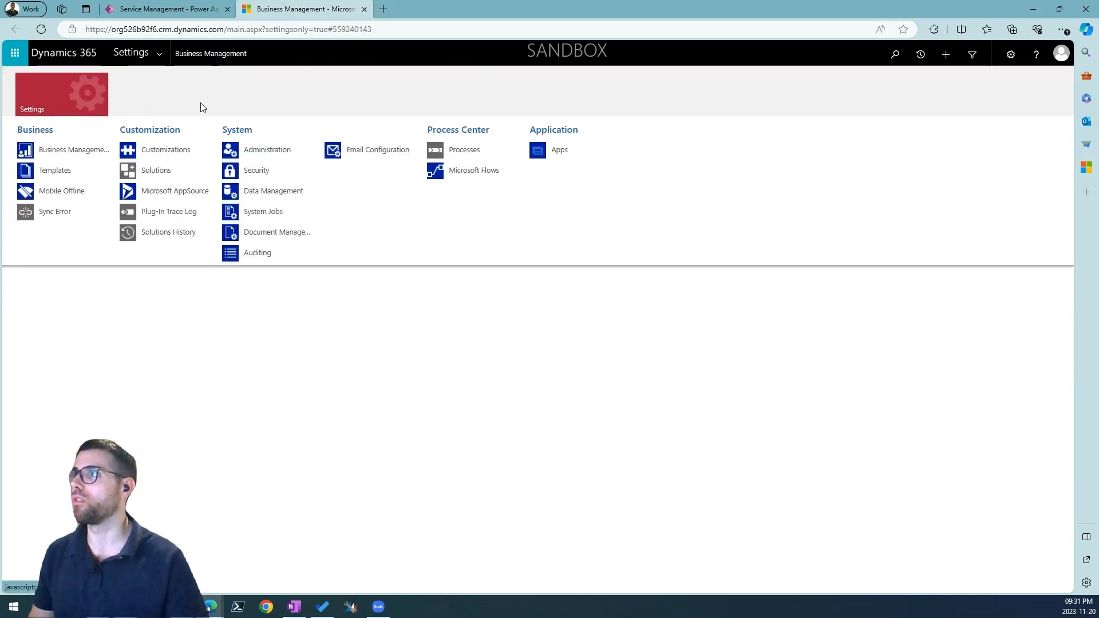
mouse_move(156, 171)
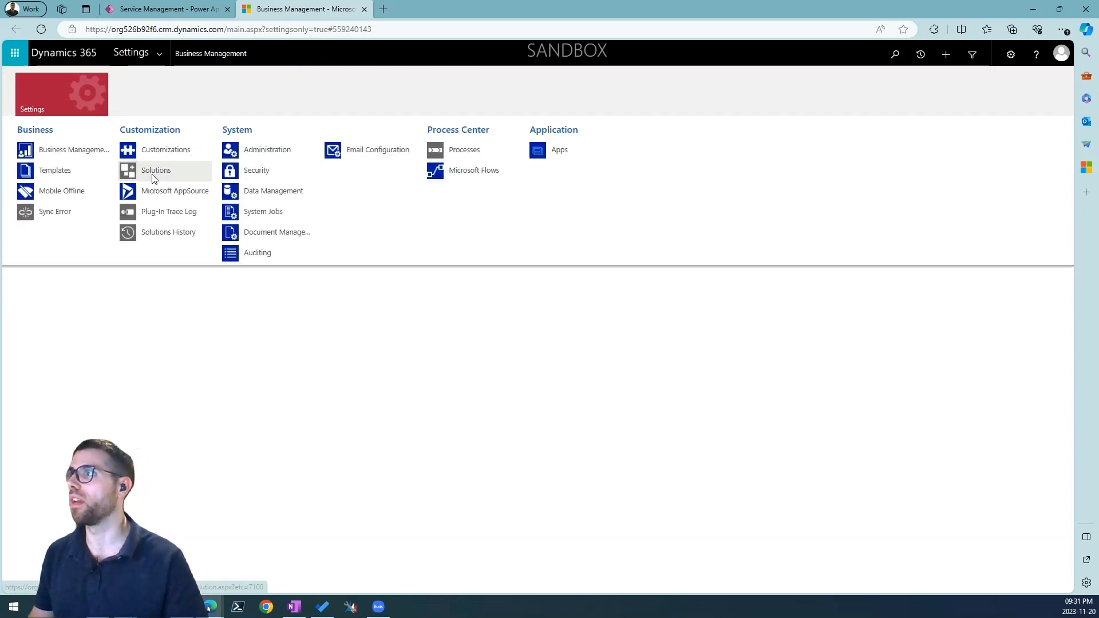
click(156, 170)
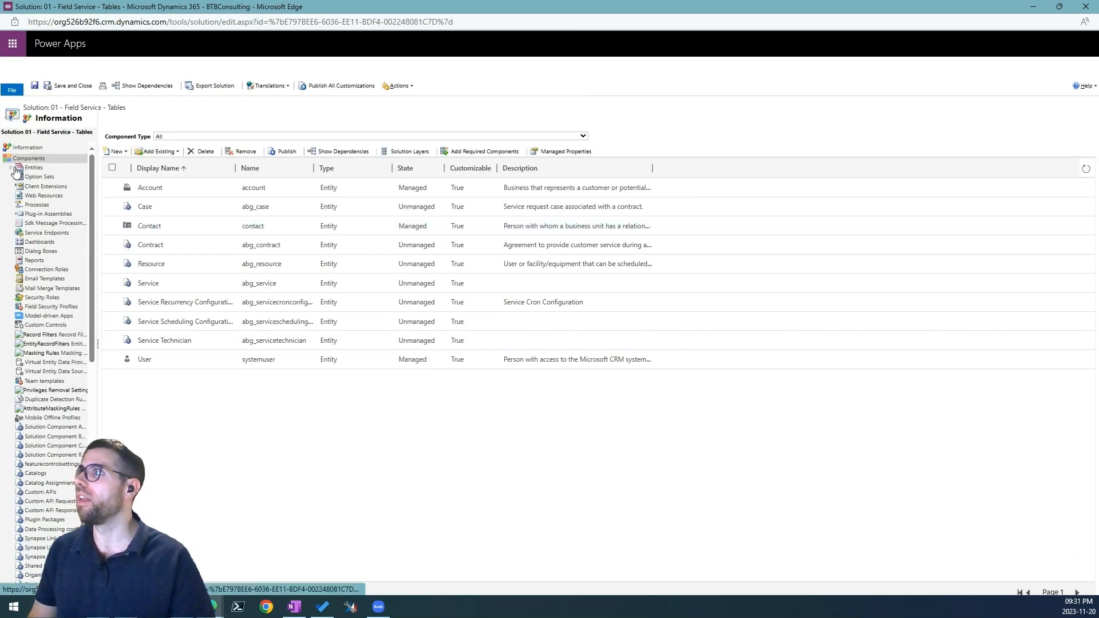
Open the abg_abg_case_Account relationship from the Account entity's 1:N Relationships.
click(12, 166)
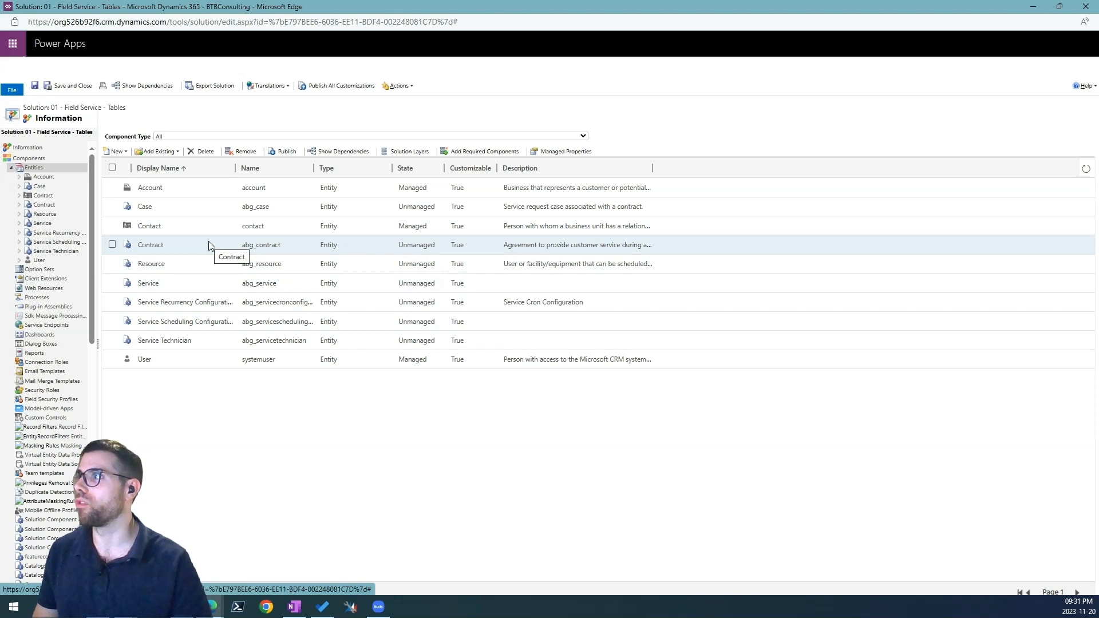
mouse_move(197, 226)
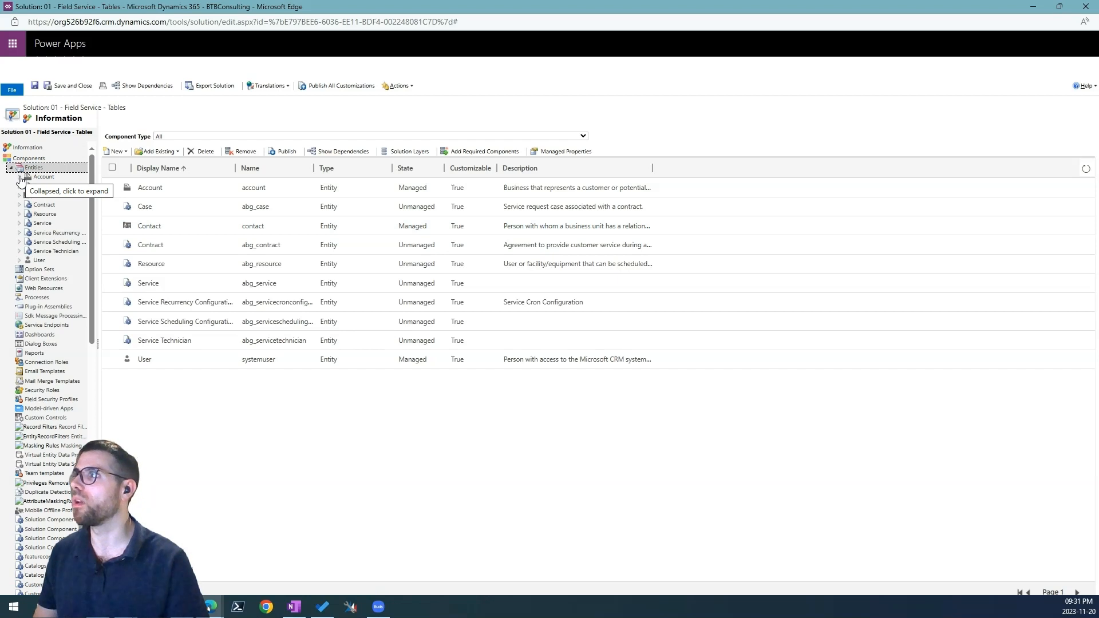
click(19, 167)
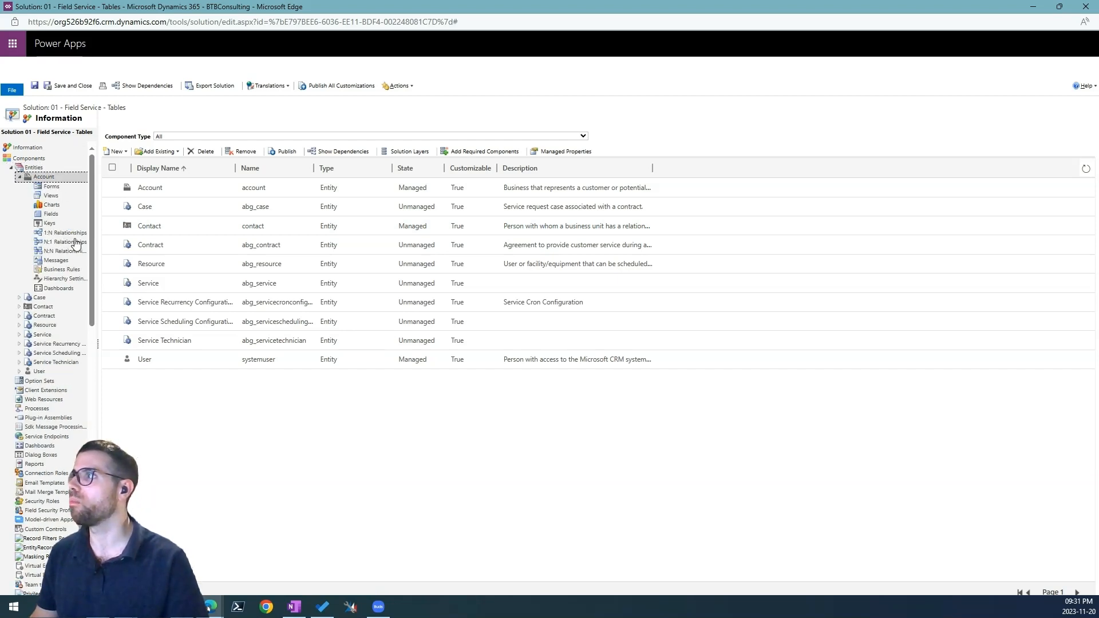
click(65, 233)
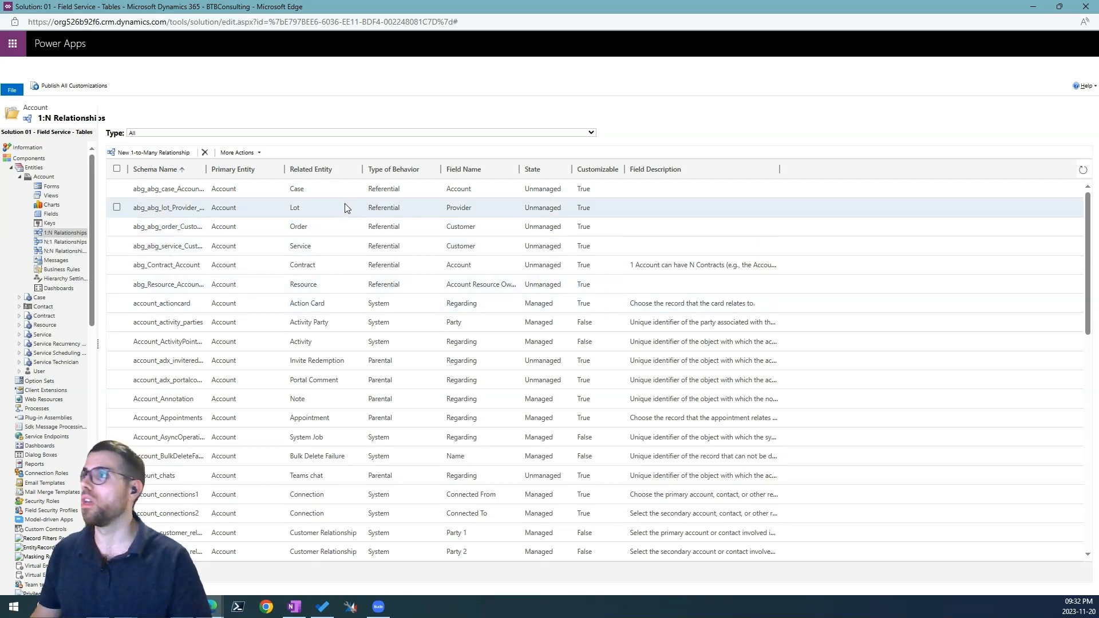
click(151, 179)
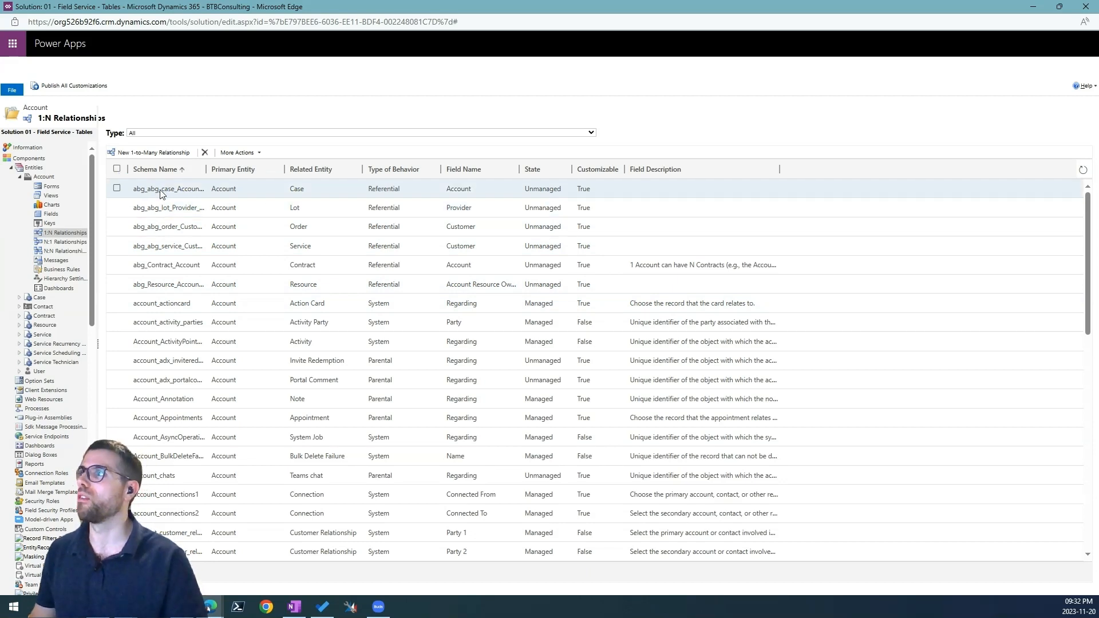
click(296, 169)
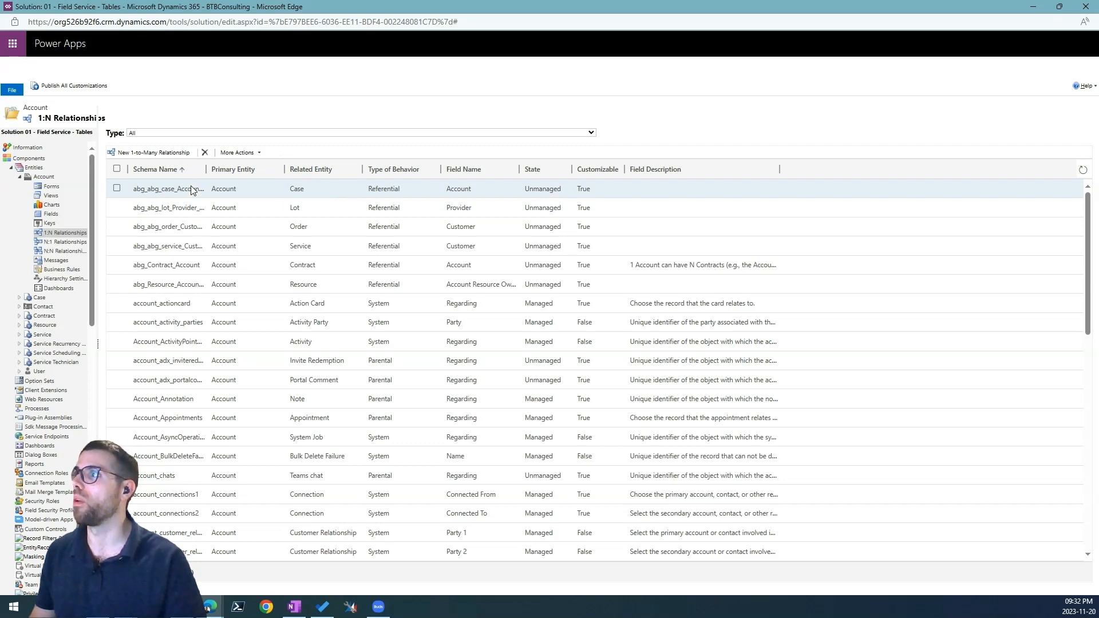
click(116, 188)
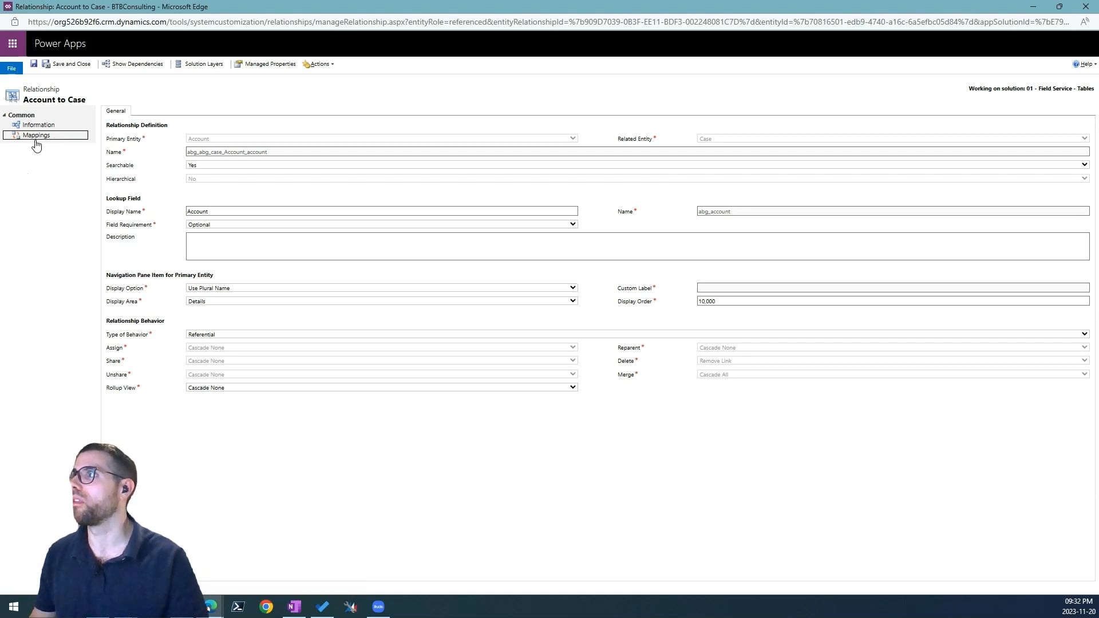
Show the relationship's Account and Owner-to-Assigned To mappings, then start a new mapping.
click(36, 135)
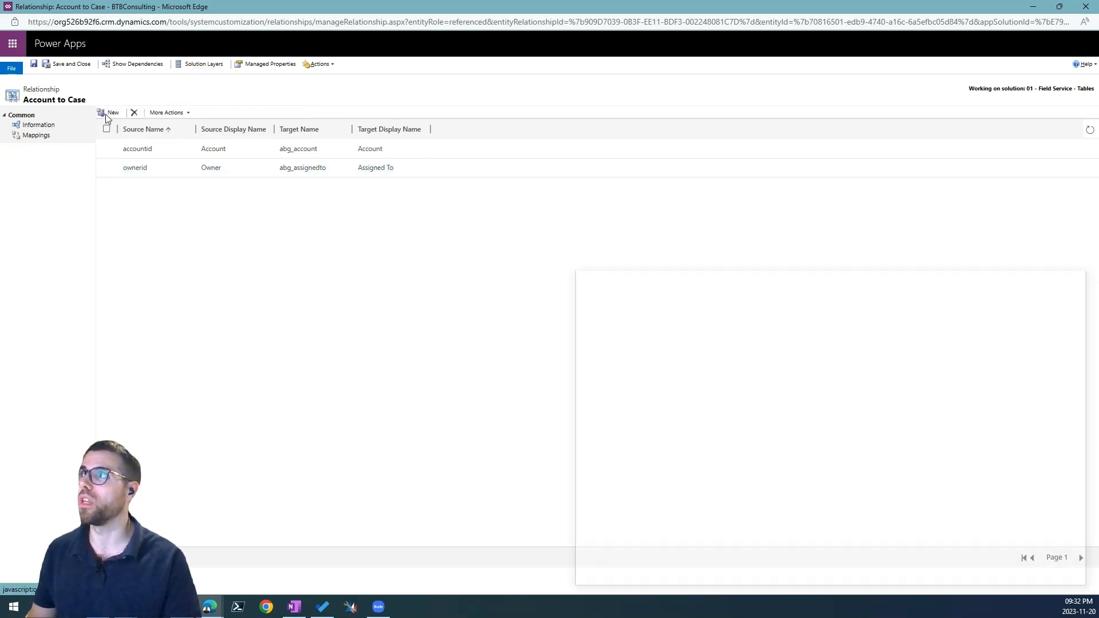
click(112, 113)
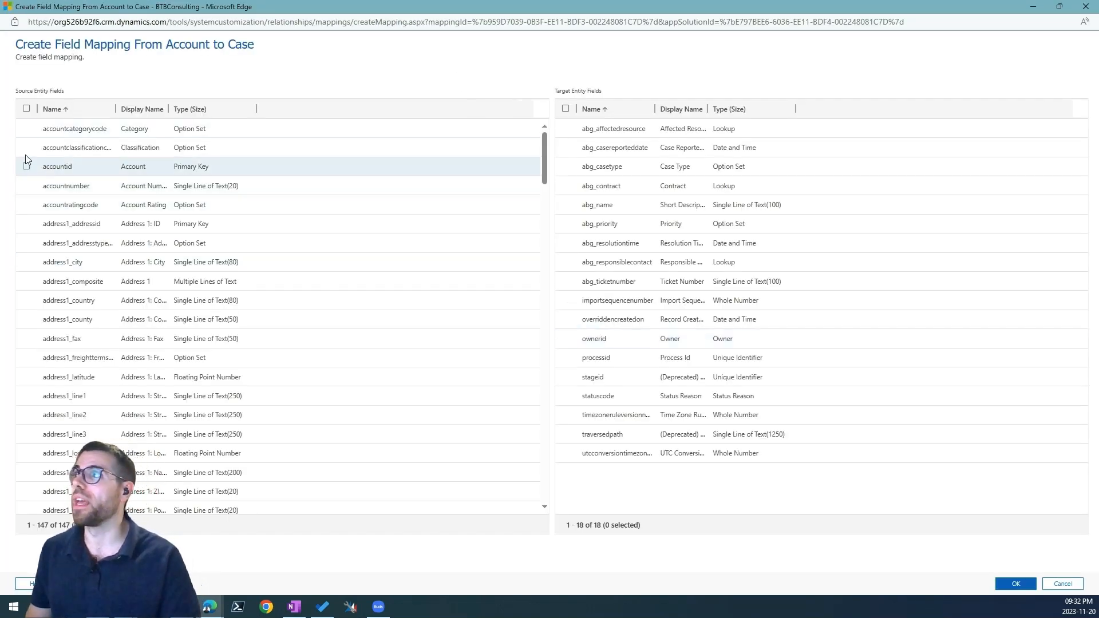
mouse_move(25, 170)
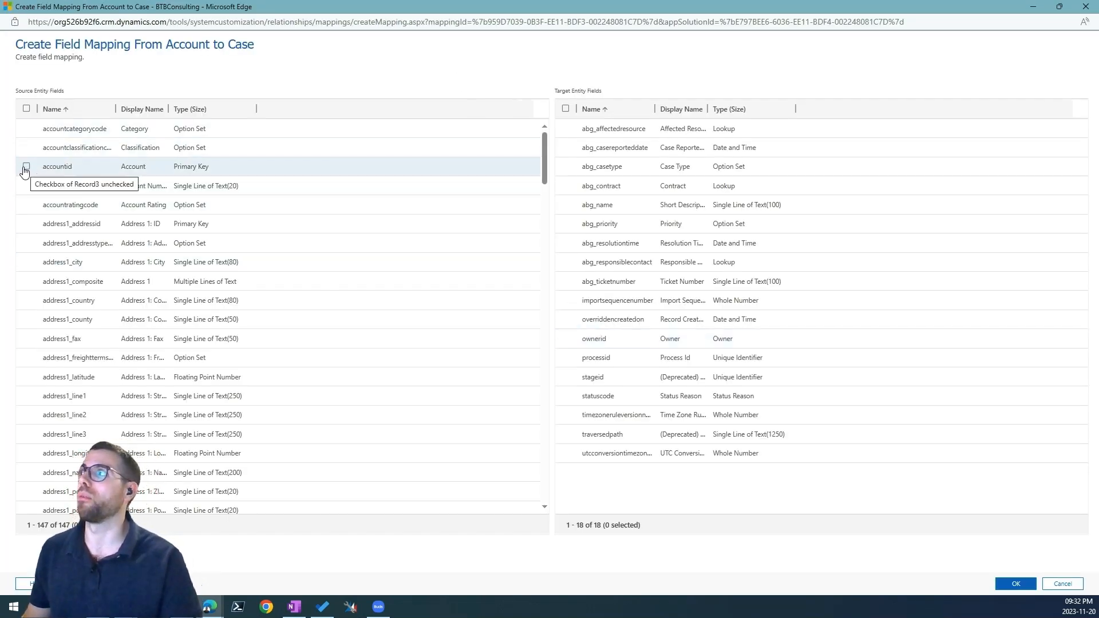
Map source field accountid to target field abg_name and confirm.
click(25, 167)
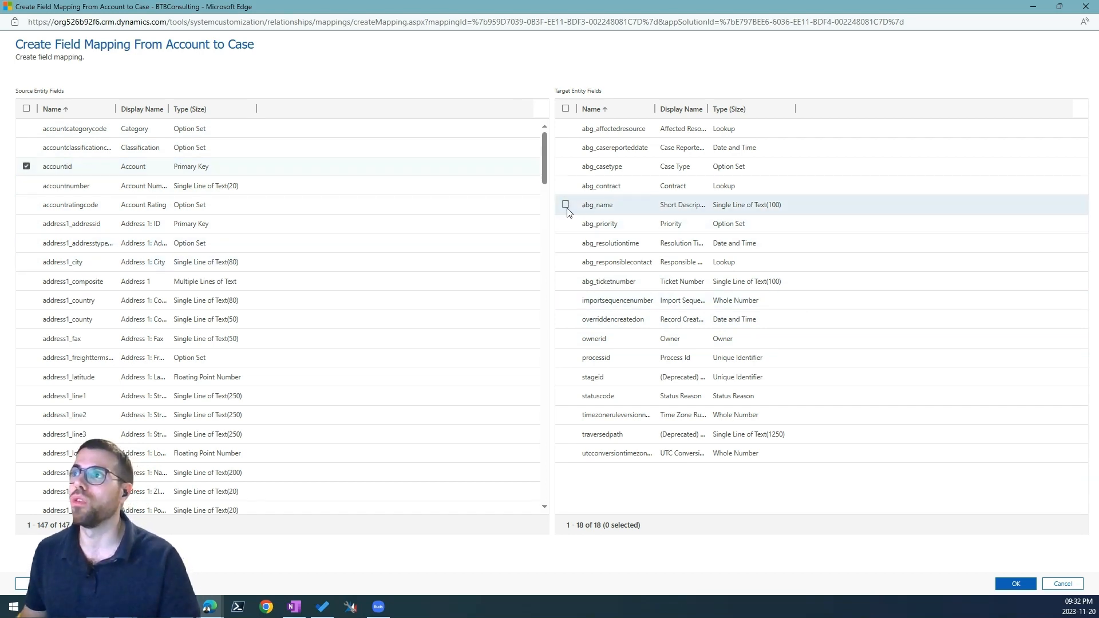
click(565, 205)
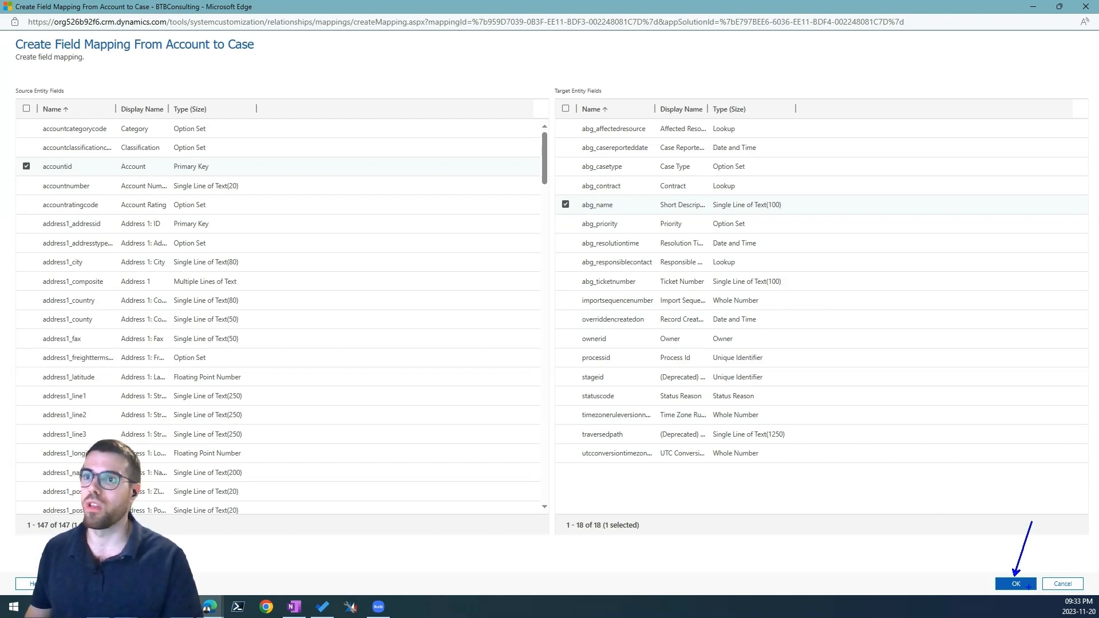
click(1015, 584)
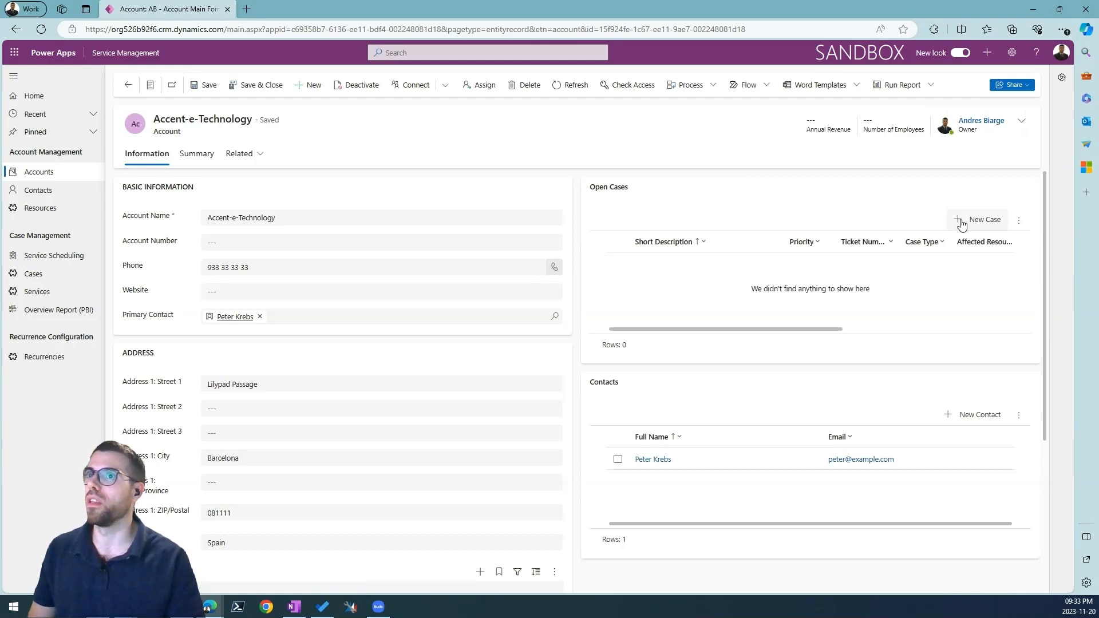
Open Quick Create: Case from Accent-e-Technology, prefilled with the account and Andres Biarge.
click(980, 219)
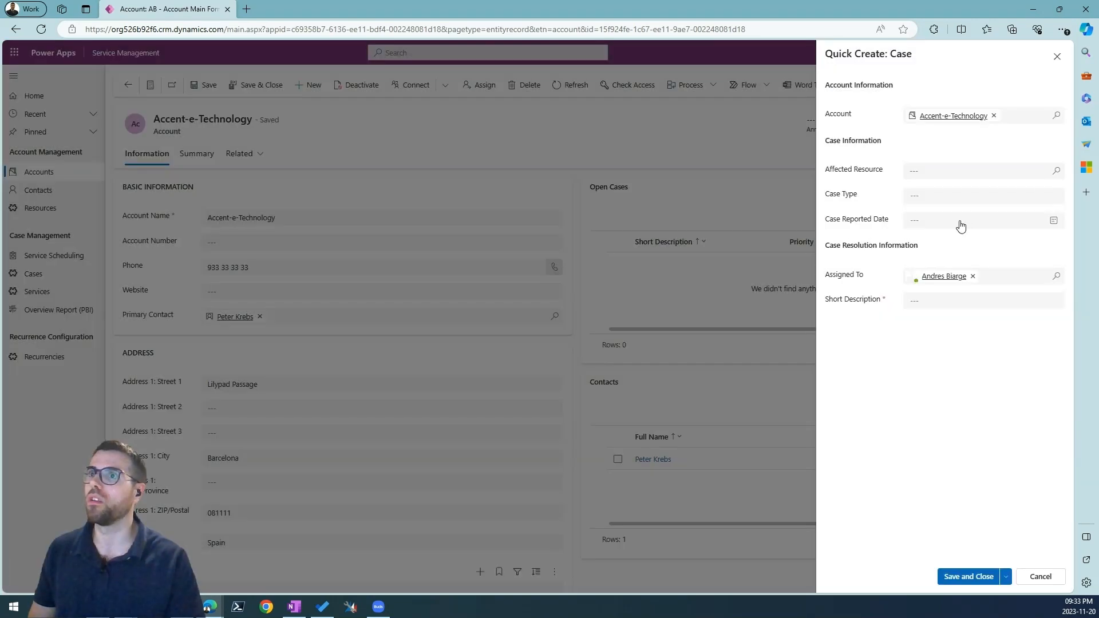